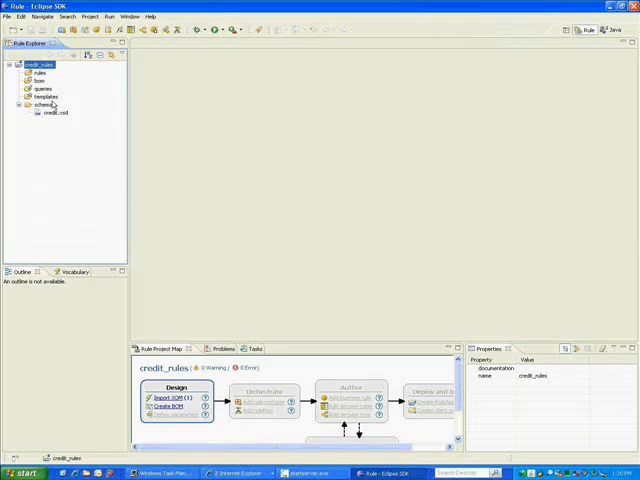
- Start a new BOM Entry named 'model' in the bom folder, created from a XOM
{"action": "left_click", "coordinate": [44, 89]}
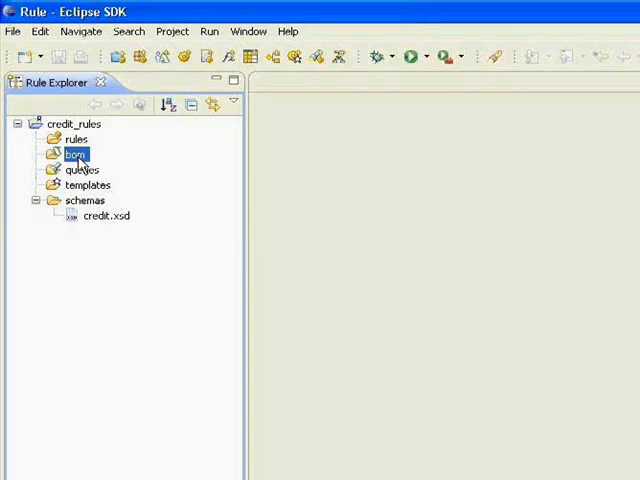
{"action": "right_click", "coordinate": [73, 154]}
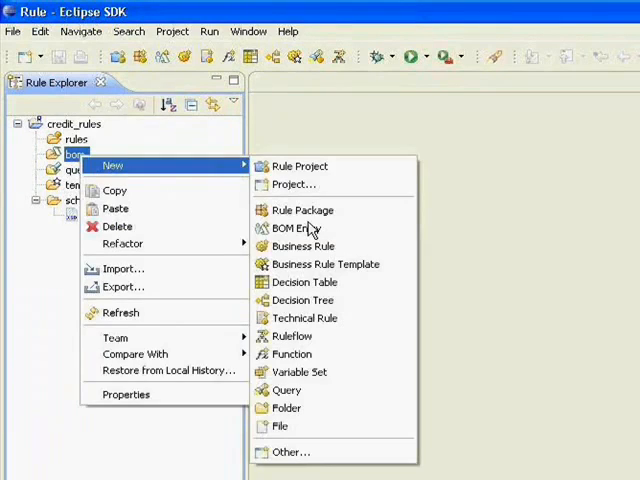
{"action": "mouse_move", "coordinate": [295, 218]}
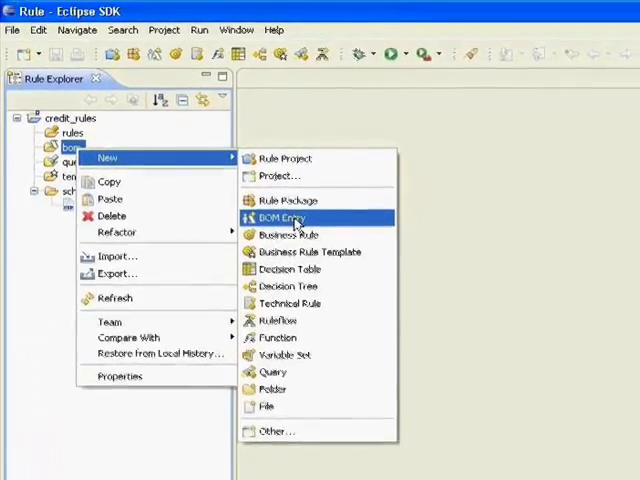
{"action": "left_click", "coordinate": [281, 217]}
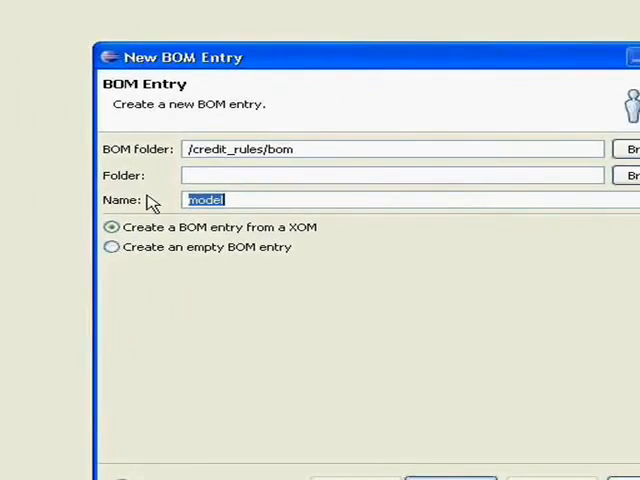
{"action": "mouse_move", "coordinate": [195, 210]}
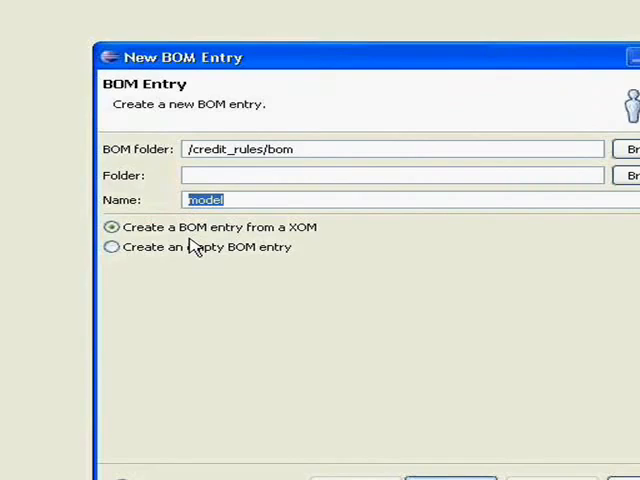
{"action": "mouse_move", "coordinate": [305, 247]}
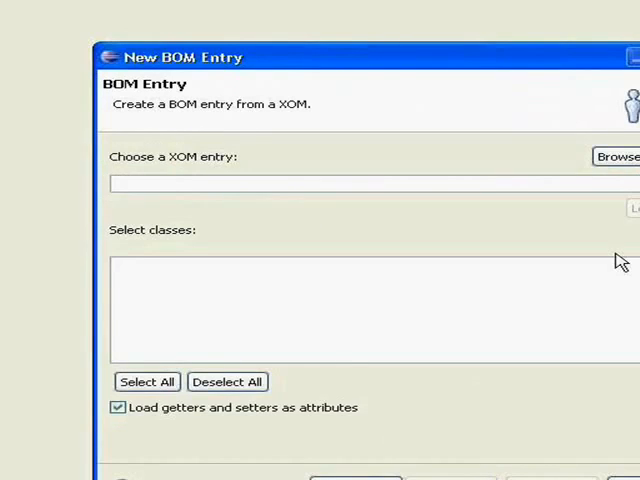
- Choose the credit.xsd XOM and include the com.ilog.workshop.model package classes
{"action": "left_click", "coordinate": [615, 156]}
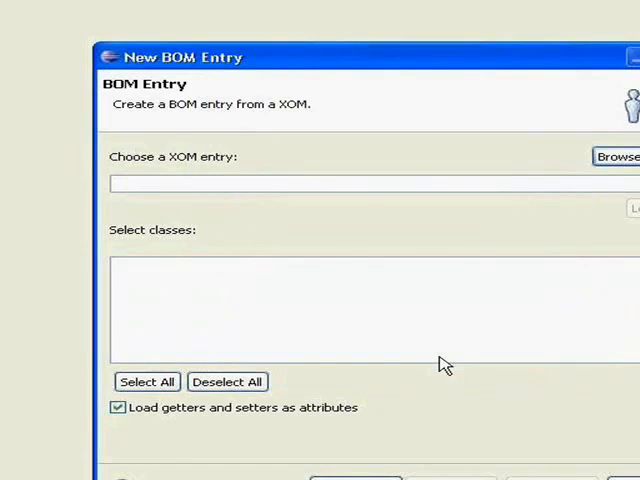
{"action": "left_click", "coordinate": [616, 157]}
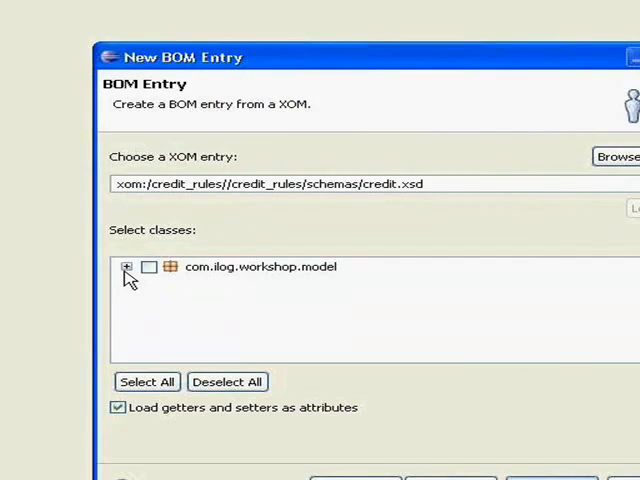
{"action": "left_click", "coordinate": [128, 267]}
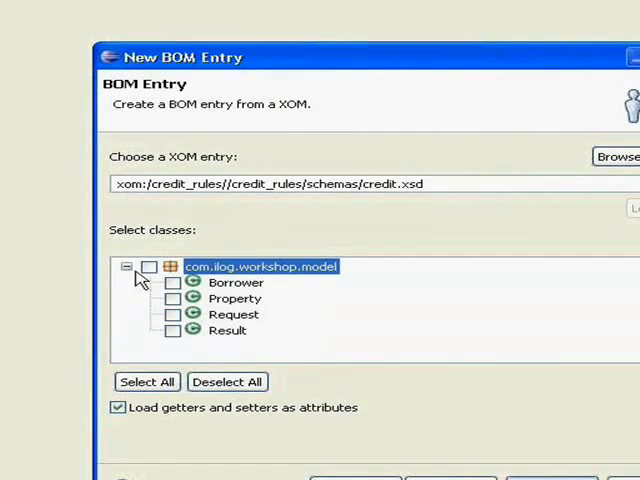
{"action": "left_click", "coordinate": [148, 266]}
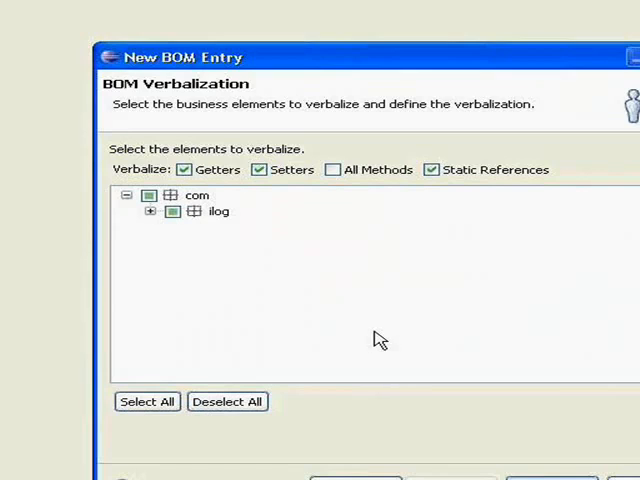
- Expand com > ilog > workshop in the verbalization tree and finish the wizard
{"action": "left_click", "coordinate": [150, 211]}
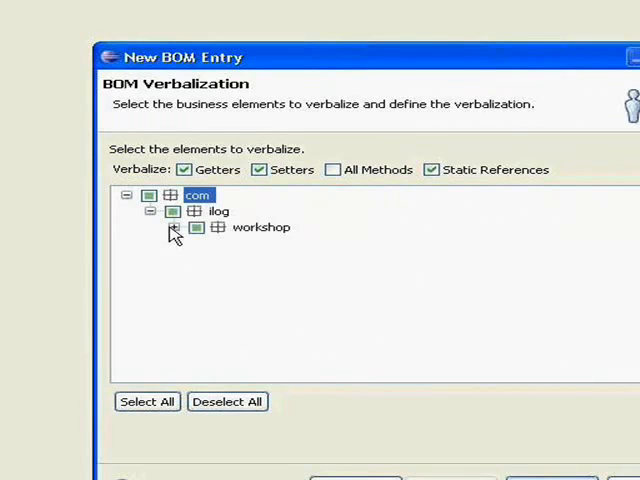
{"action": "left_click", "coordinate": [173, 227]}
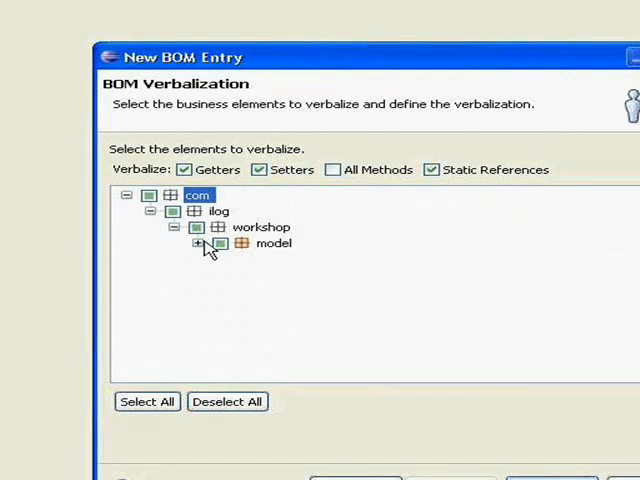
{"action": "left_click", "coordinate": [199, 243]}
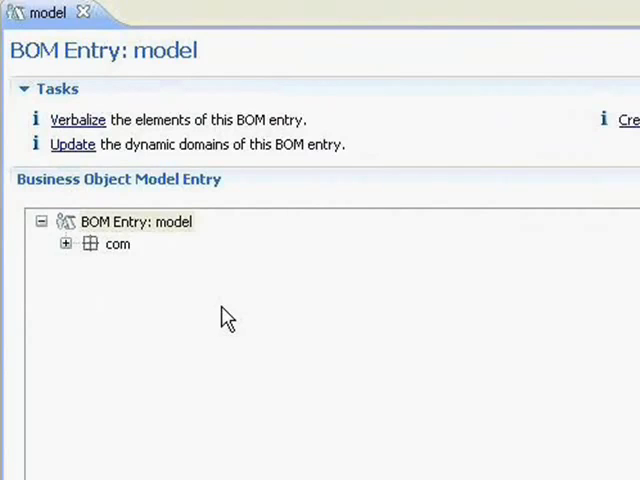
- Expand com > ilog in the model BOM editor and open the Borrower class
{"action": "left_click", "coordinate": [65, 243]}
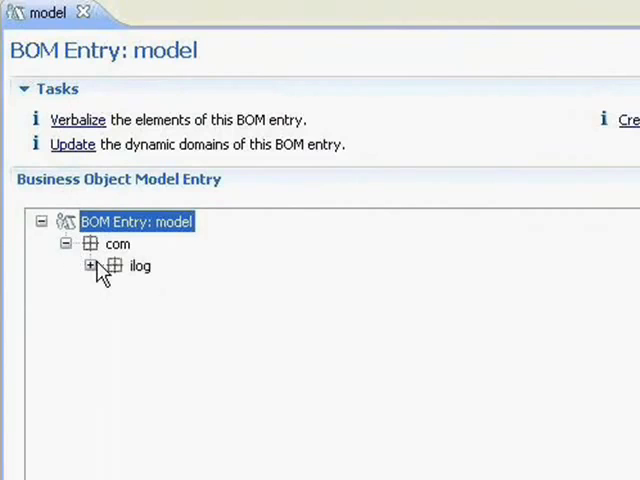
{"action": "left_click", "coordinate": [91, 266]}
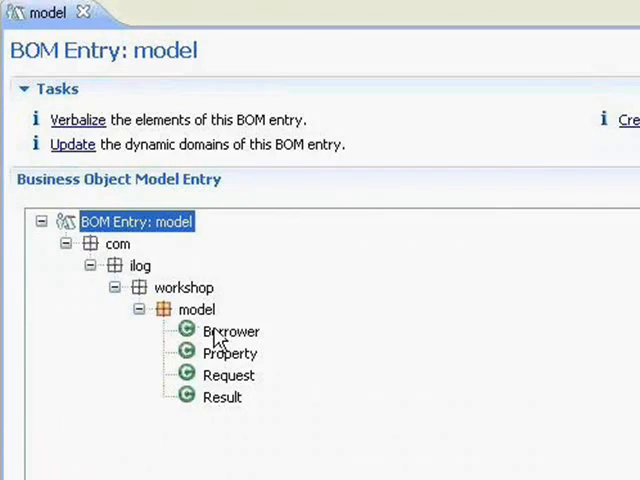
{"action": "left_click", "coordinate": [229, 331]}
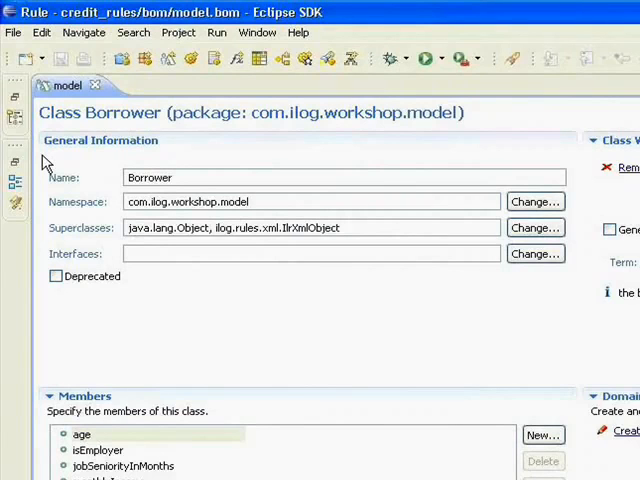
{"action": "scroll", "scroll_direction": "down", "scroll_amount": 3}
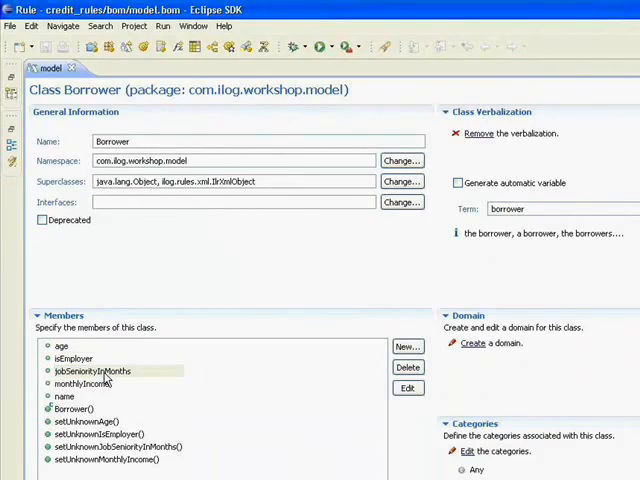
- Open jobSeniorityInMonths and edit its 'job seniority in months' term
{"action": "double_click", "coordinate": [85, 369]}
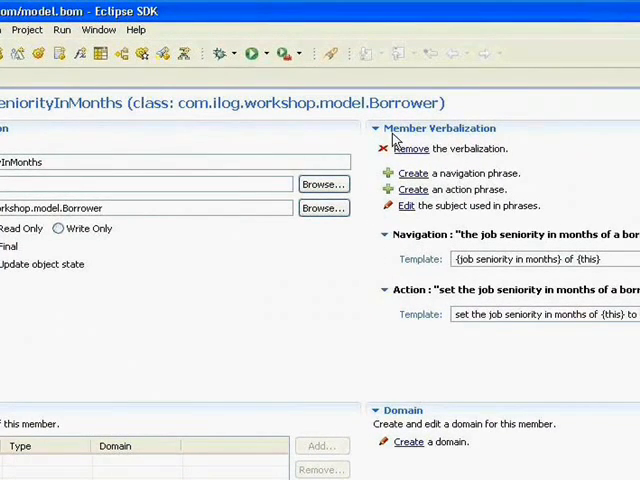
{"action": "mouse_move", "coordinate": [371, 247]}
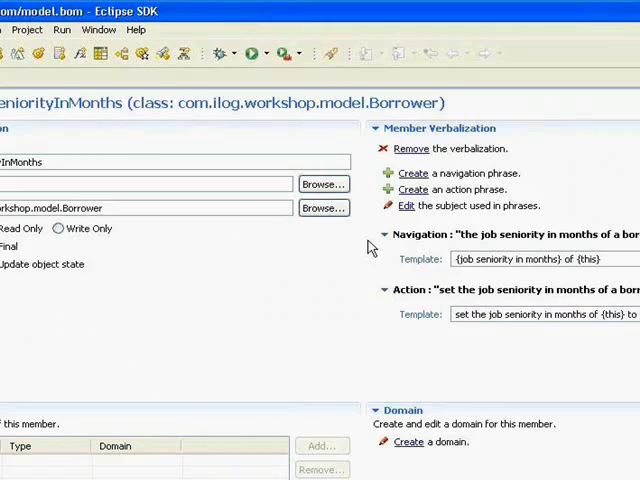
{"action": "mouse_move", "coordinate": [383, 248]}
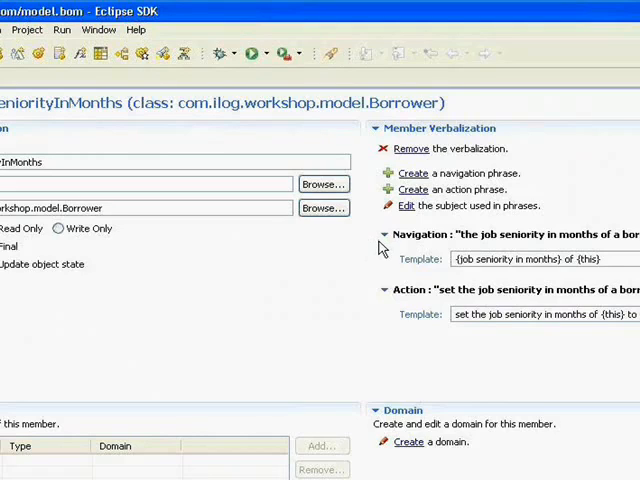
{"action": "mouse_move", "coordinate": [380, 258]}
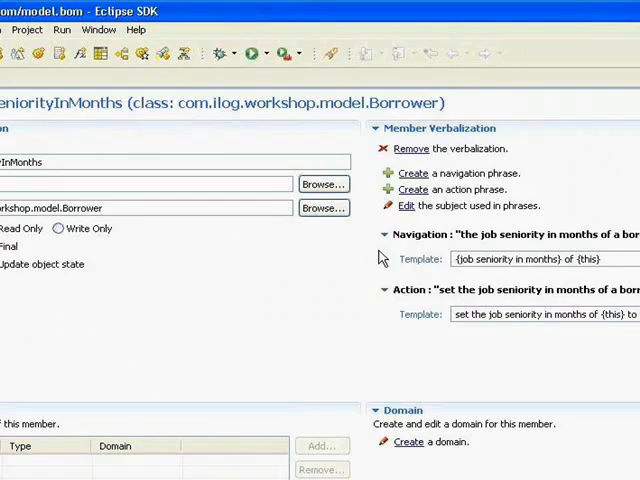
{"action": "mouse_move", "coordinate": [388, 303]}
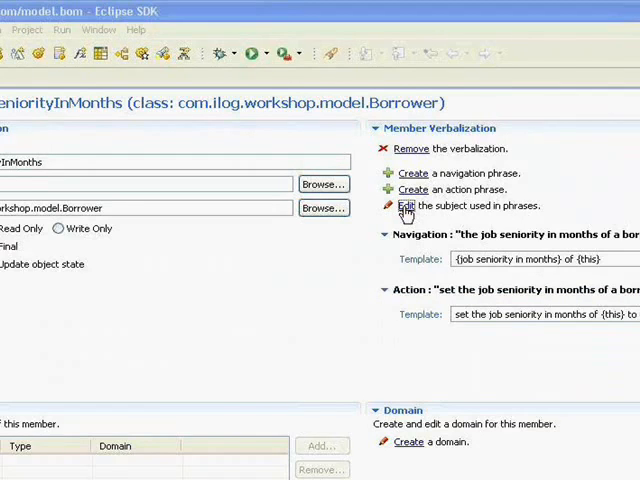
{"action": "left_click", "coordinate": [395, 205]}
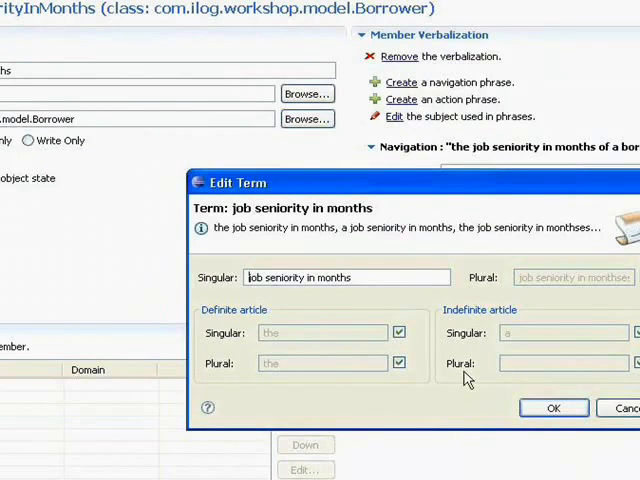
{"action": "left_click", "coordinate": [554, 407]}
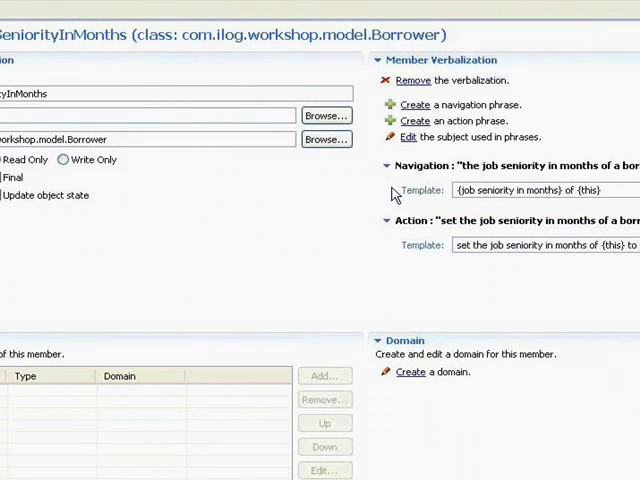
{"action": "mouse_move", "coordinate": [449, 200]}
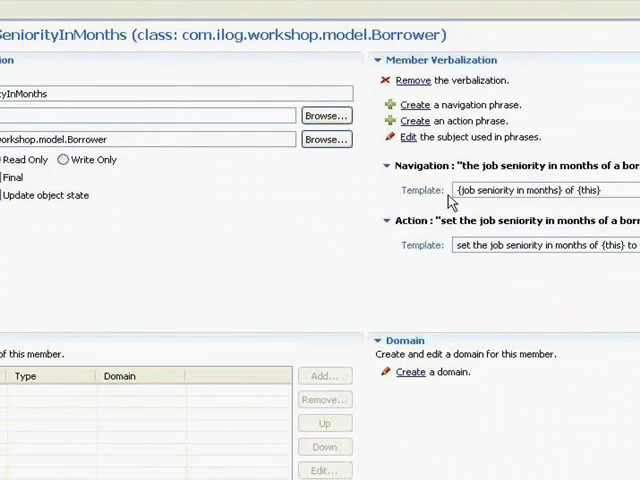